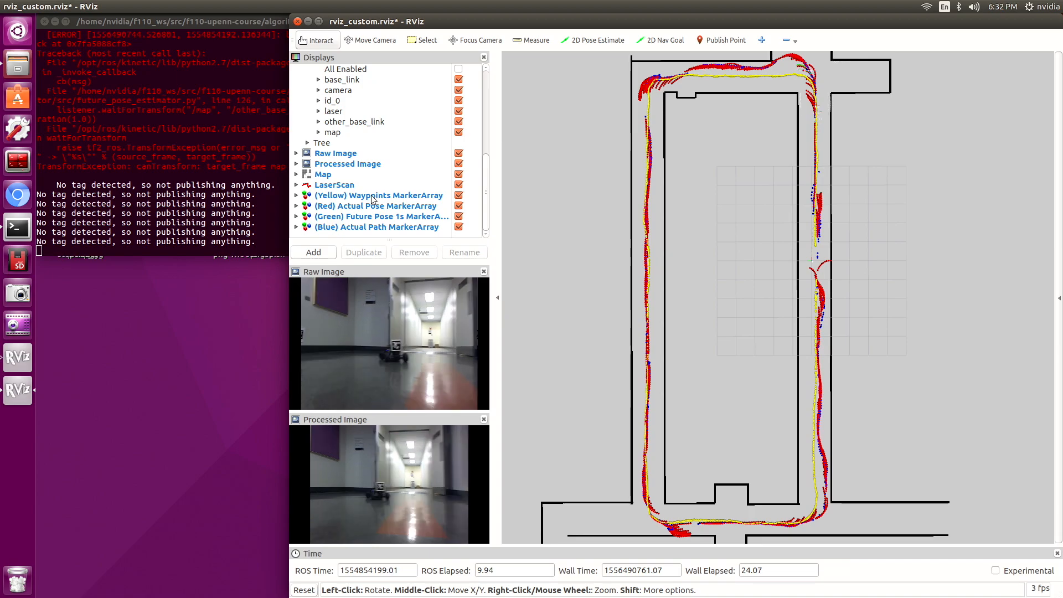
# Step: Select the yellow Waypoints MarkerArray display in the RViz Displays panel
pyautogui.click(373, 194)
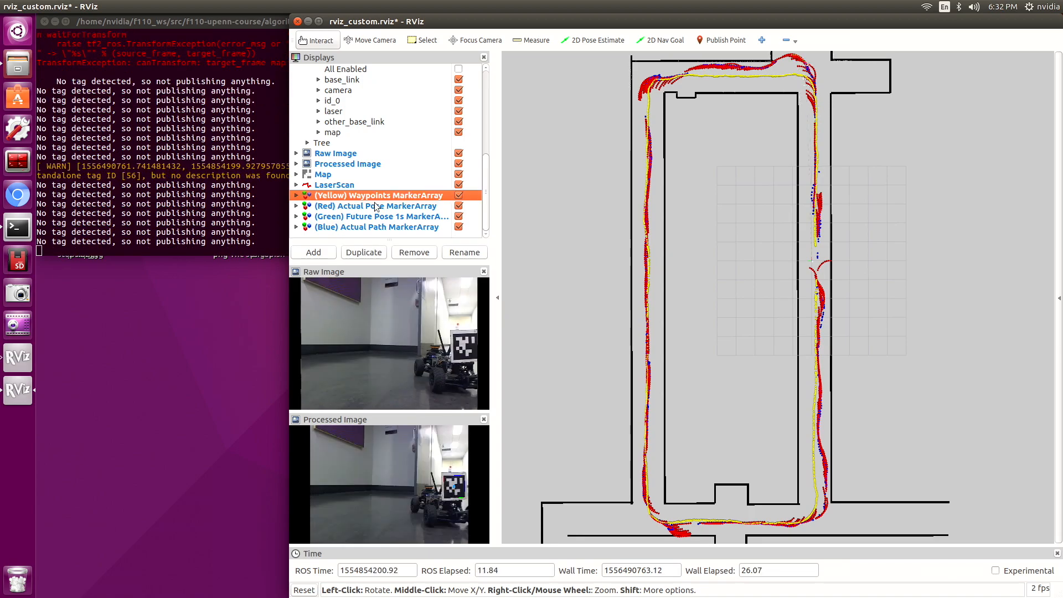
pyautogui.click(375, 205)
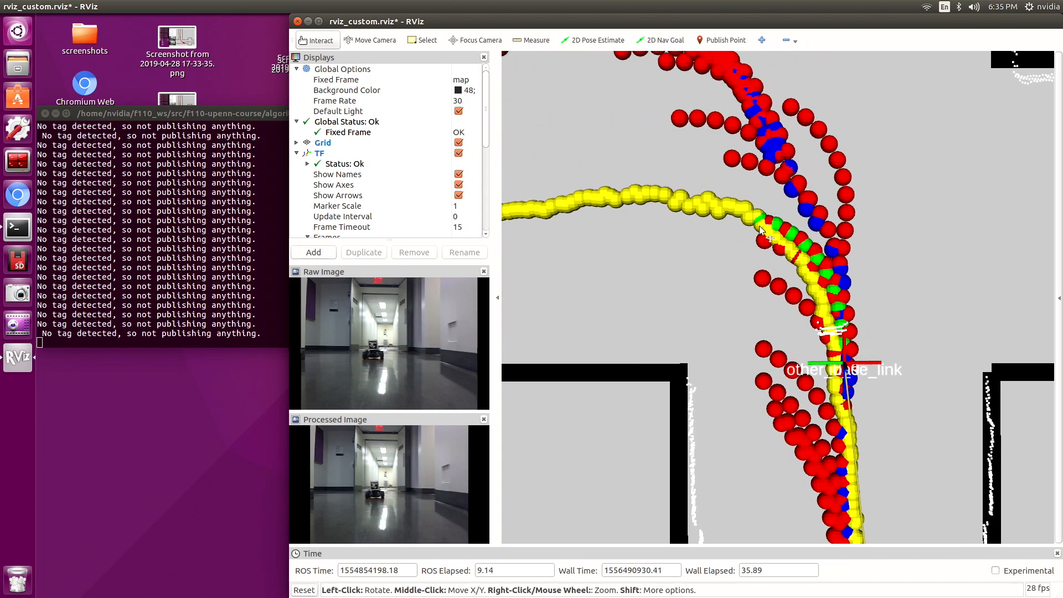
pyautogui.moveTo(865, 249)
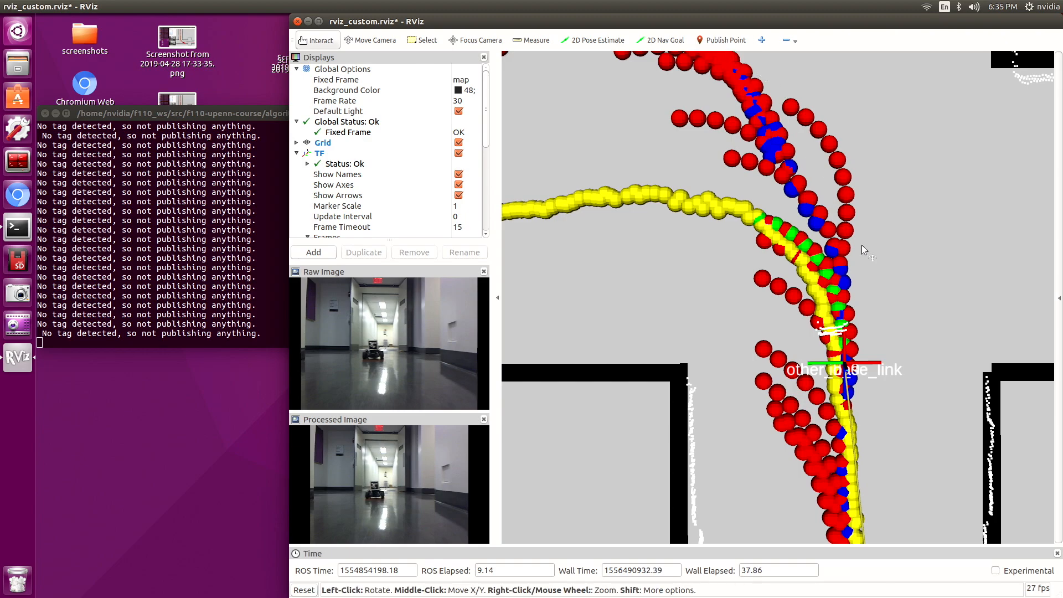